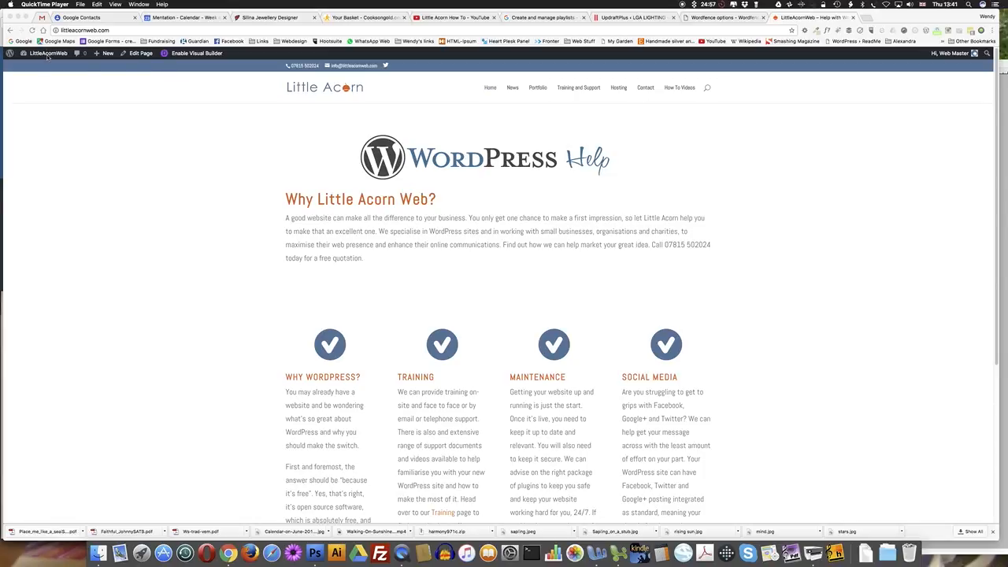
- Reach the Little Acorn admin dashboard from the site-name menu in the admin bar
{"action": "left_click", "coordinate": [44, 53]}
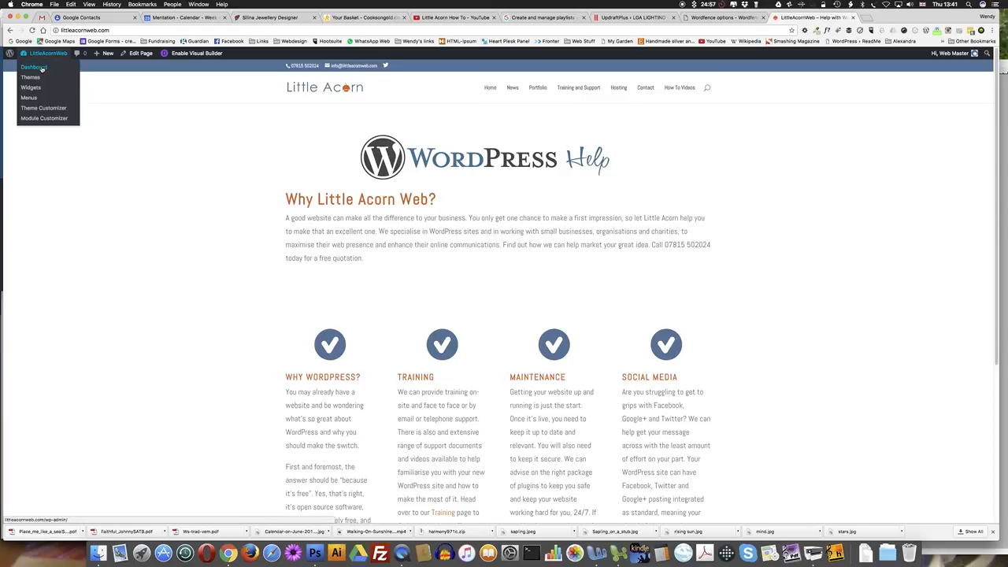
{"action": "left_click", "coordinate": [35, 66]}
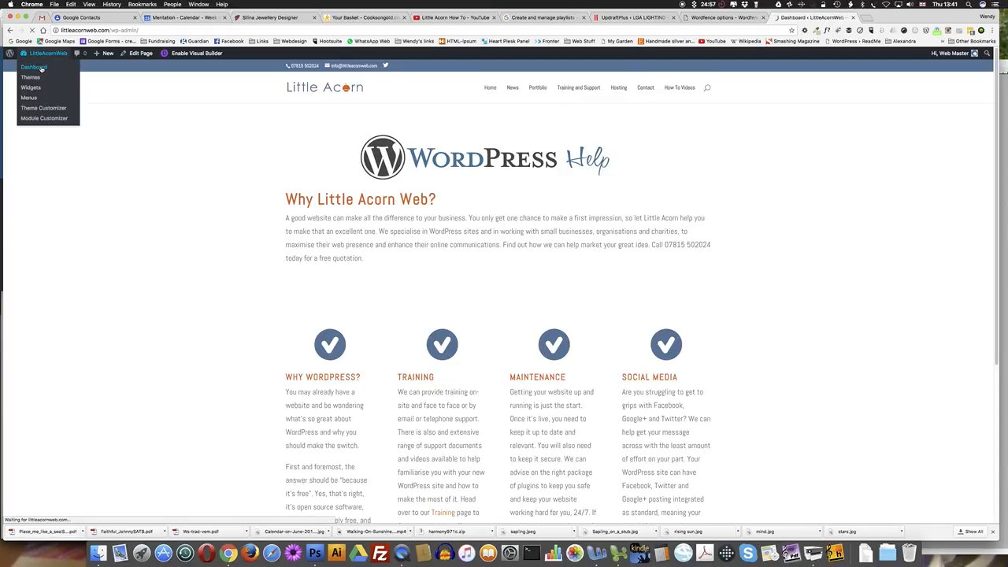
{"action": "left_click", "coordinate": [37, 66]}
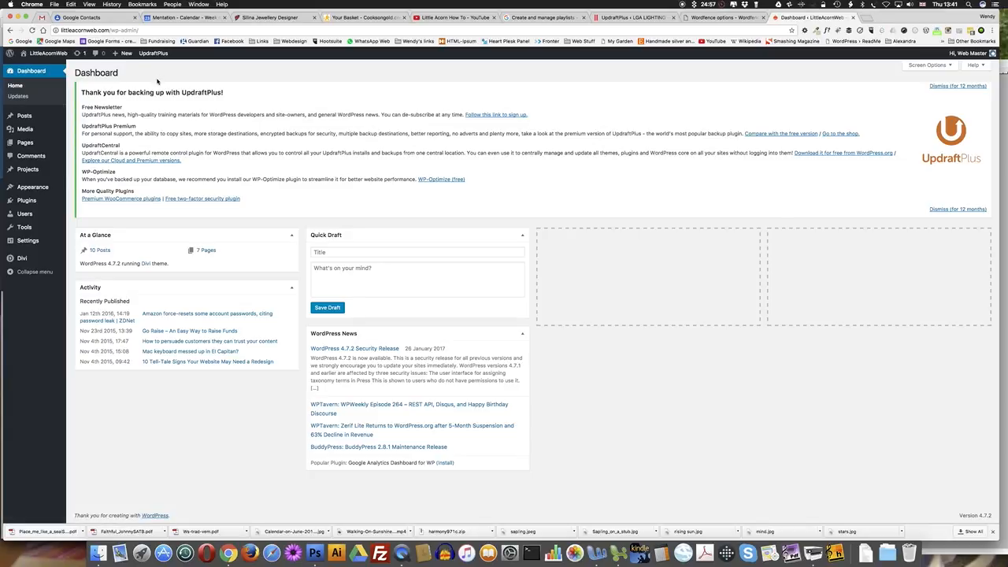
{"action": "left_click", "coordinate": [123, 55]}
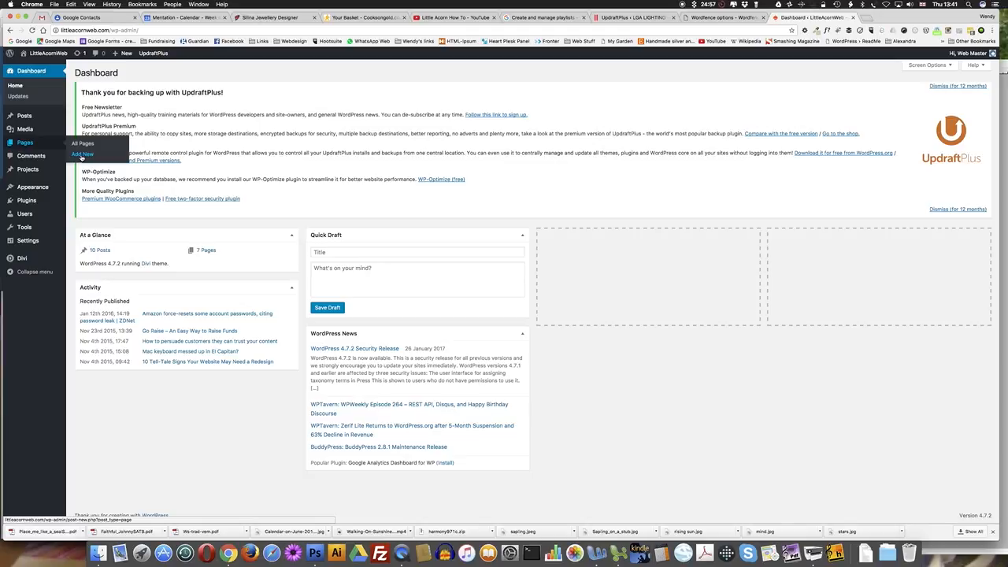
- Create a new page titled 'TITLE' with the body text 'This is the content.'
{"action": "left_click", "coordinate": [98, 156]}
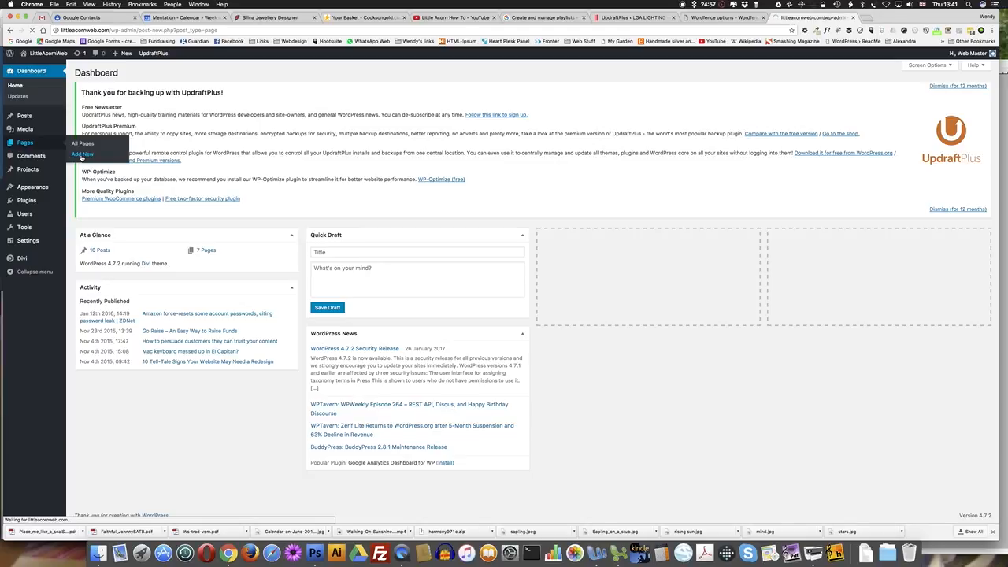
{"action": "left_click", "coordinate": [91, 154]}
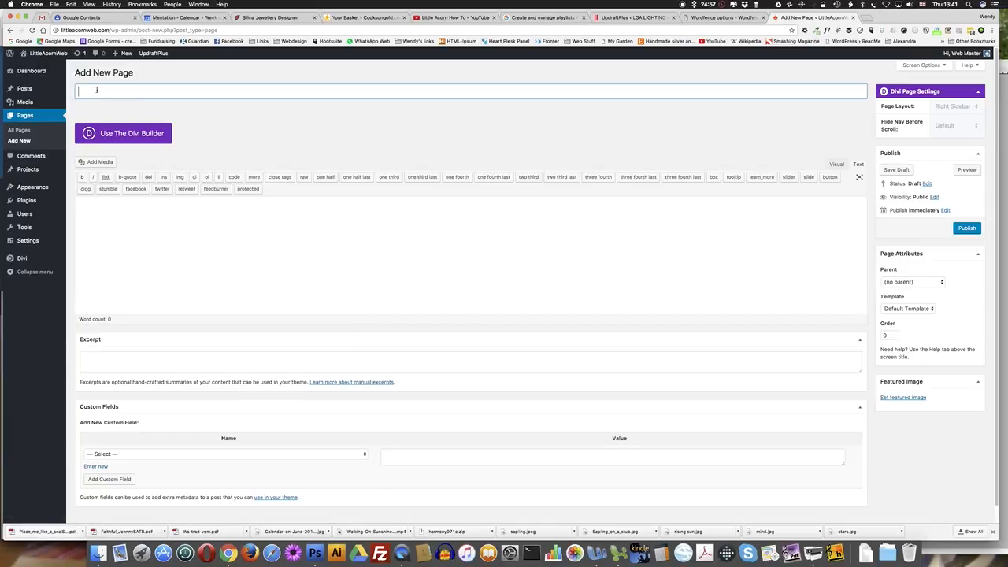
{"action": "type", "text": "This is th"}
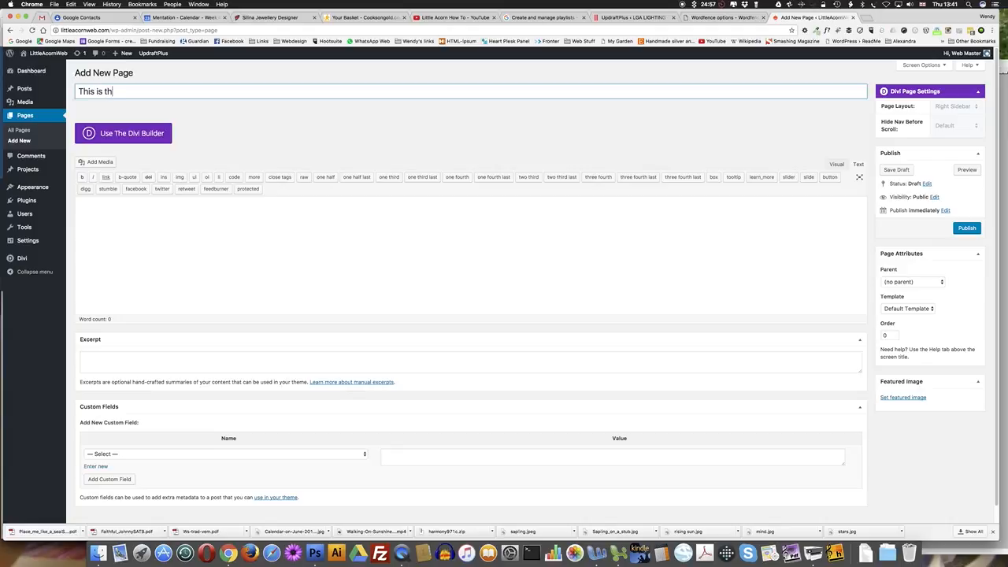
{"action": "key", "text": "Backspace"}
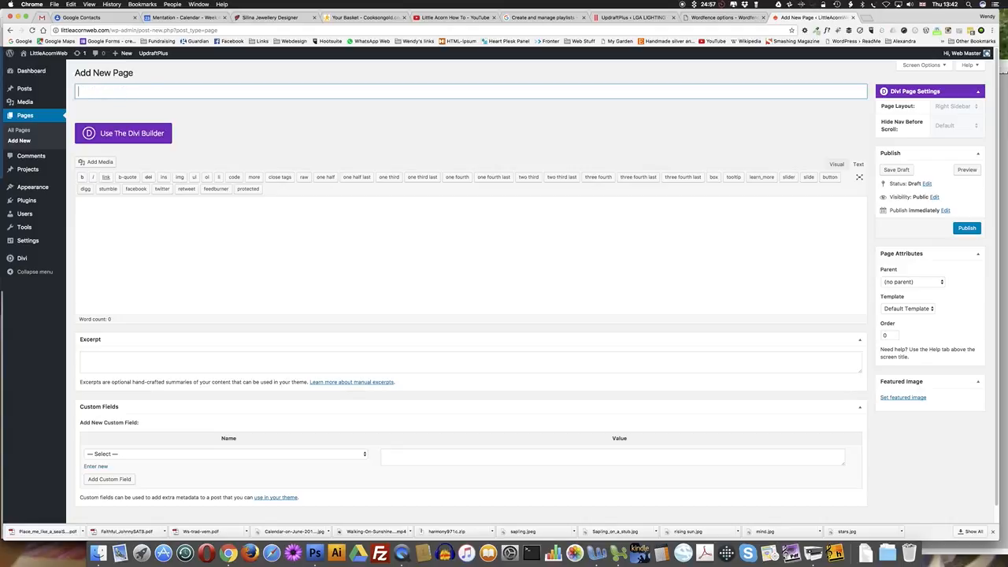
{"action": "type", "text": "TITLE"}
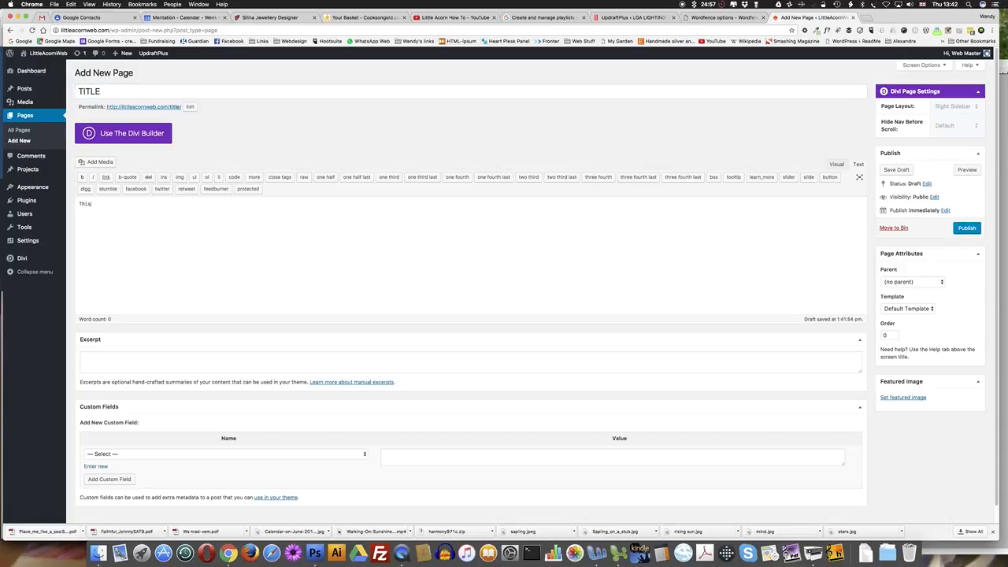
{"action": "type", "text": "This is the content."}
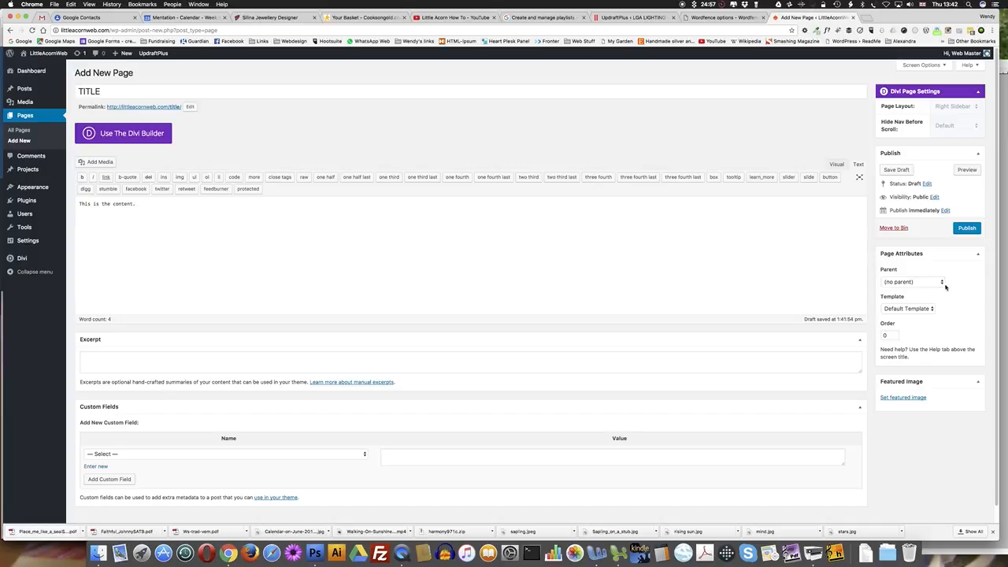
{"action": "mouse_move", "coordinate": [939, 286]}
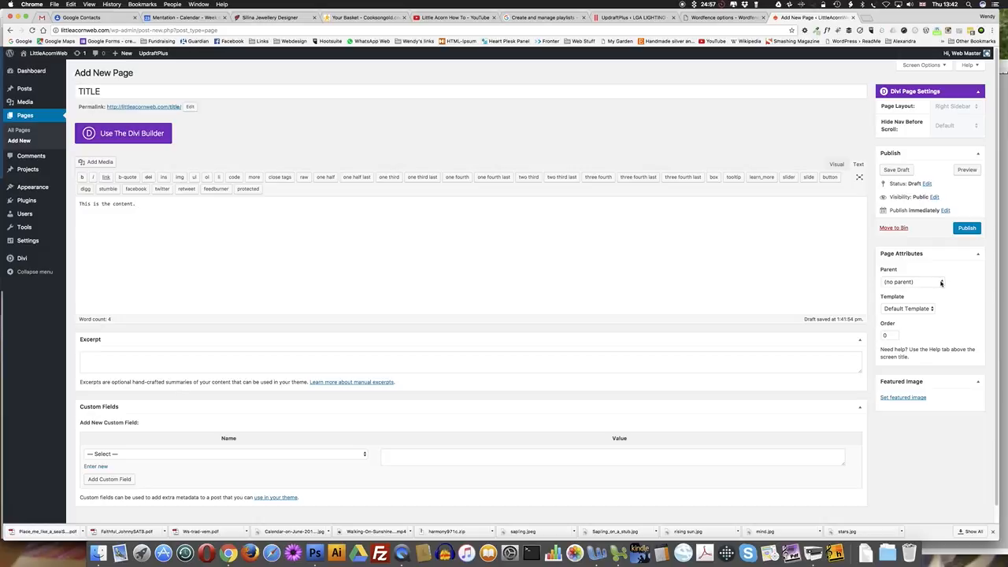
- Keep the Parent set to (no parent) and publish the TITLE page
{"action": "left_click", "coordinate": [911, 281]}
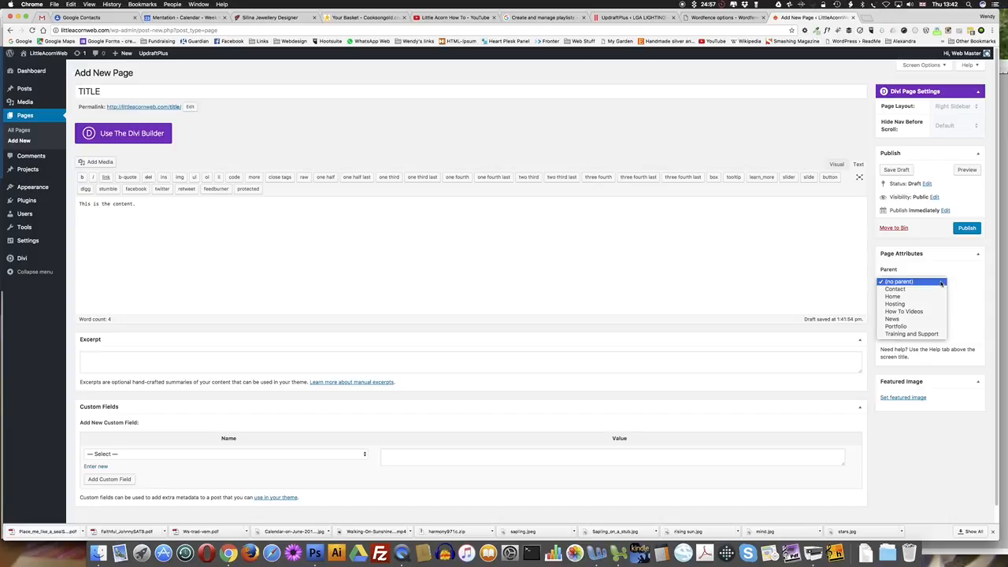
{"action": "mouse_move", "coordinate": [910, 334]}
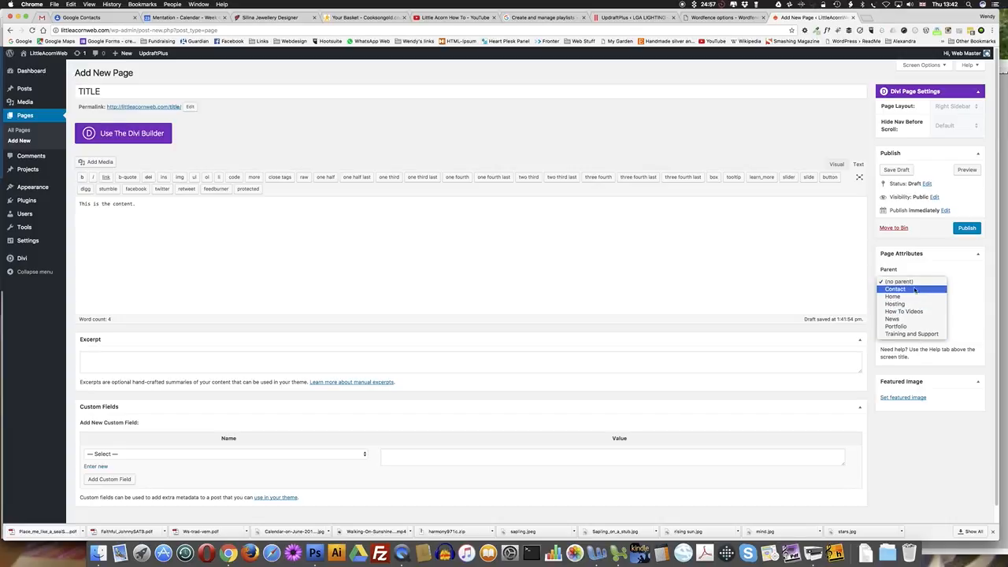
{"action": "left_click", "coordinate": [900, 281]}
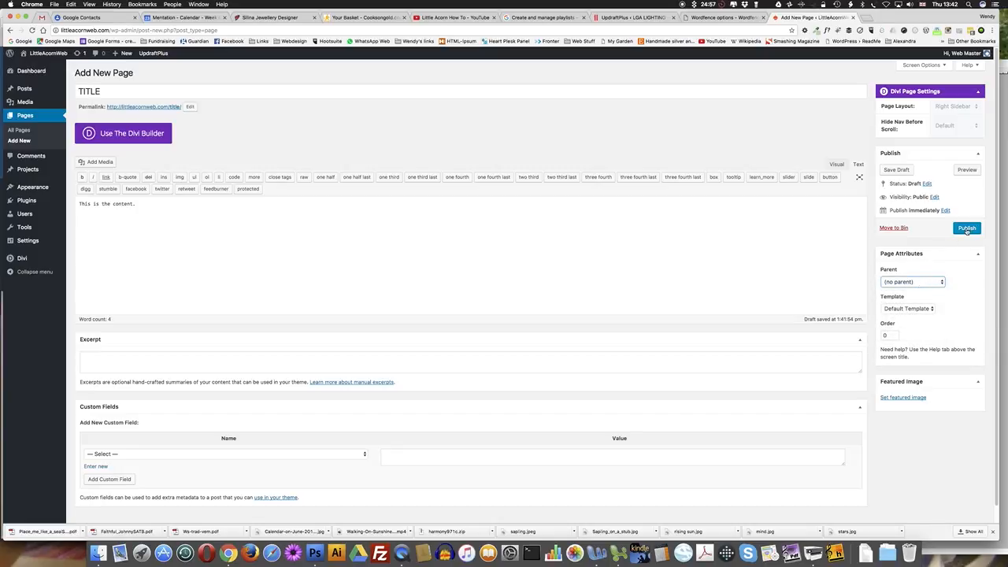
{"action": "left_click", "coordinate": [967, 227]}
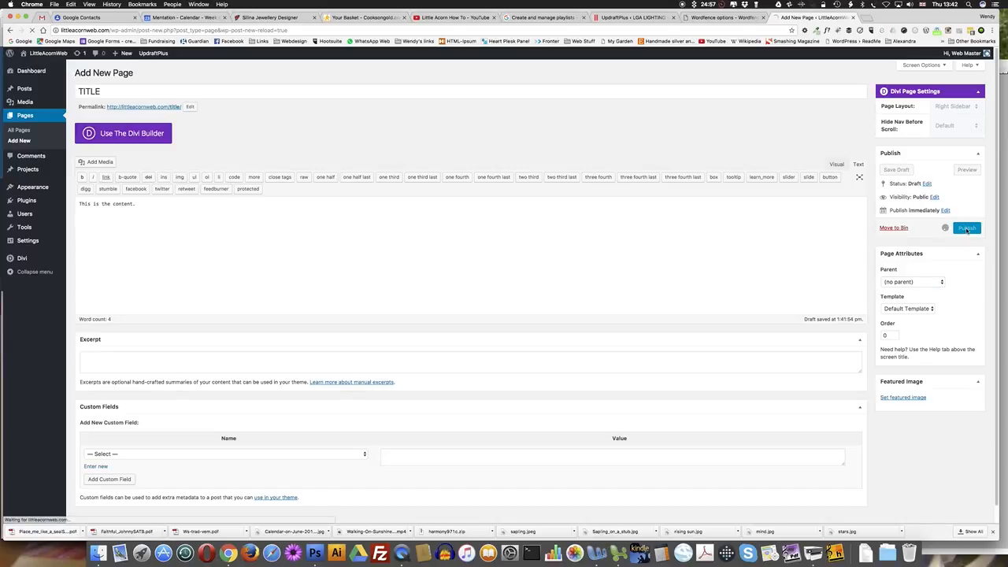
{"action": "left_click", "coordinate": [967, 226]}
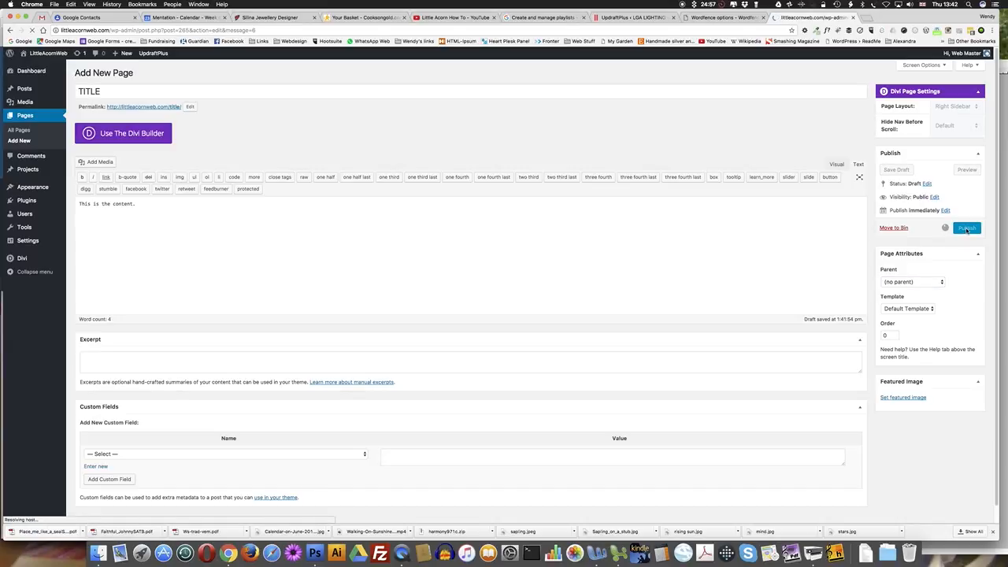
{"action": "left_click", "coordinate": [967, 227]}
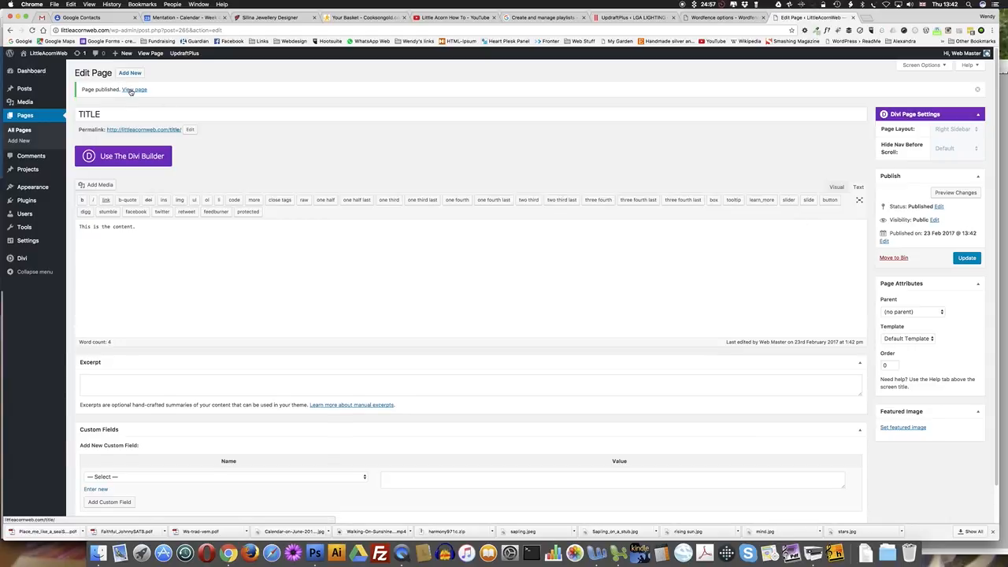
{"action": "left_click", "coordinate": [134, 88]}
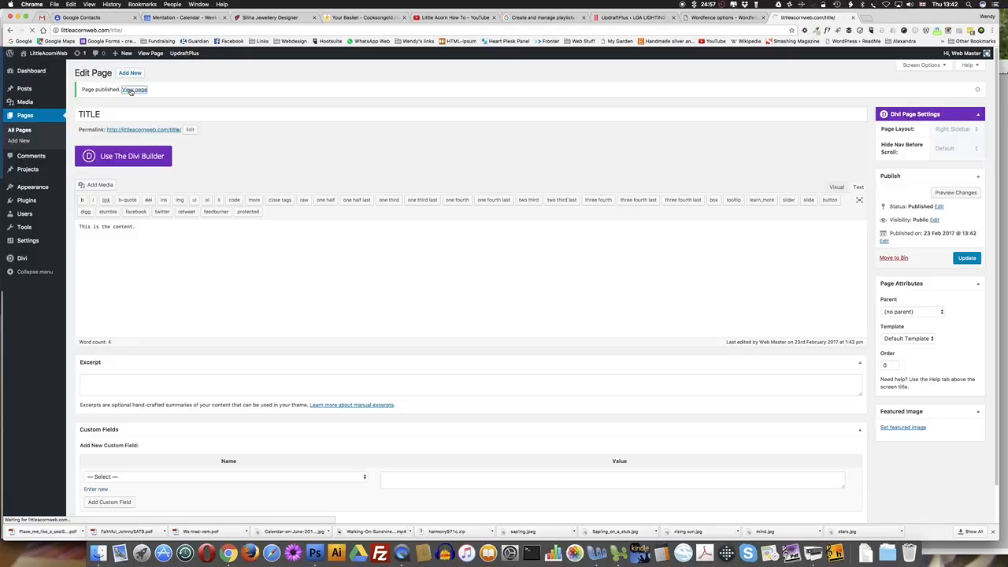
{"action": "left_click", "coordinate": [134, 88]}
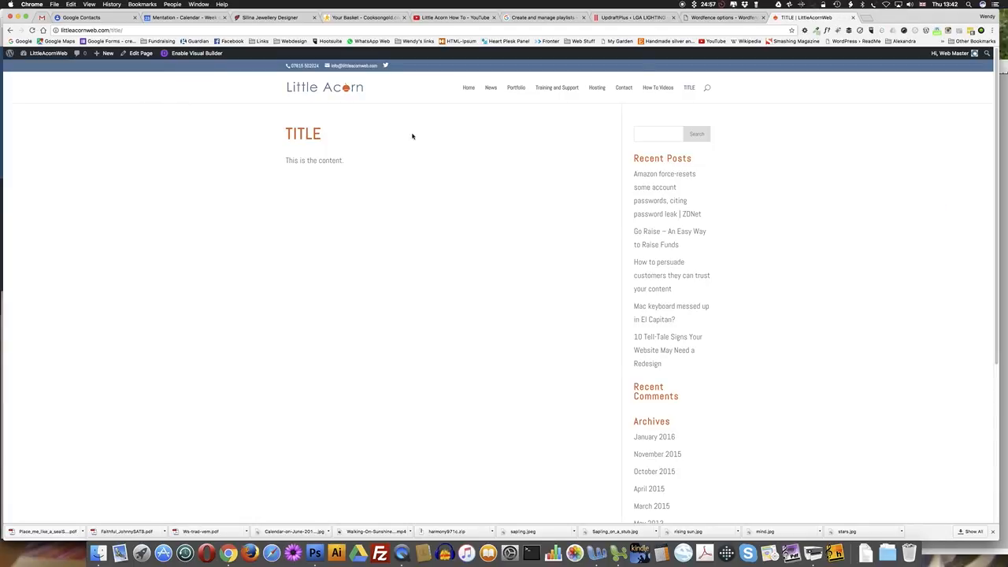
{"action": "mouse_move", "coordinate": [277, 186]}
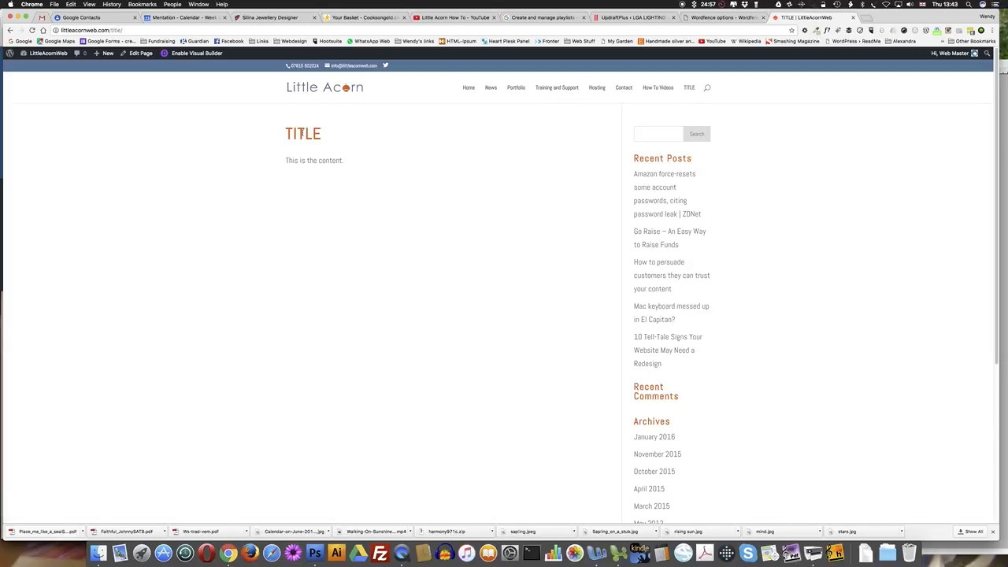
{"action": "double_click", "coordinate": [303, 132]}
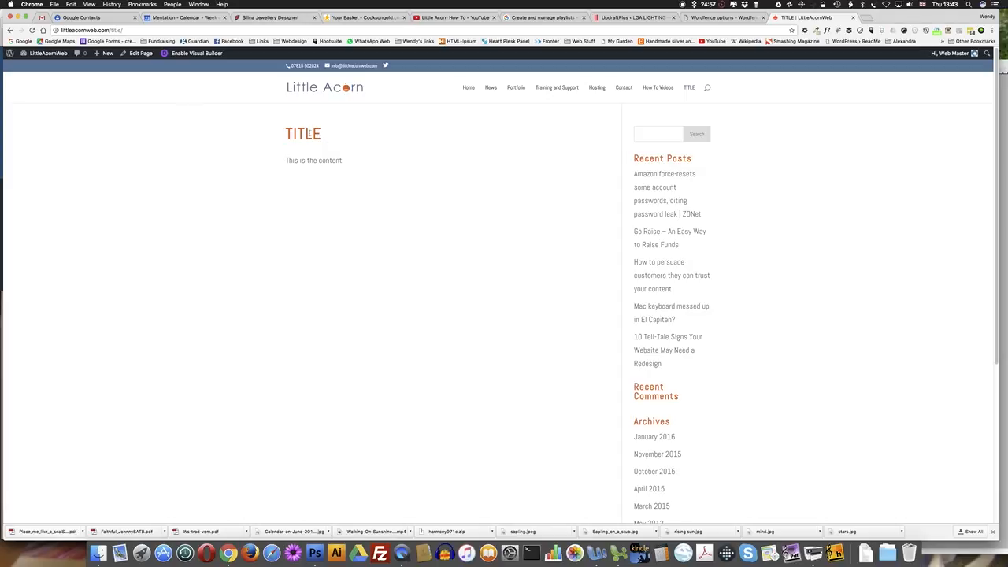
{"action": "mouse_move", "coordinate": [185, 103]}
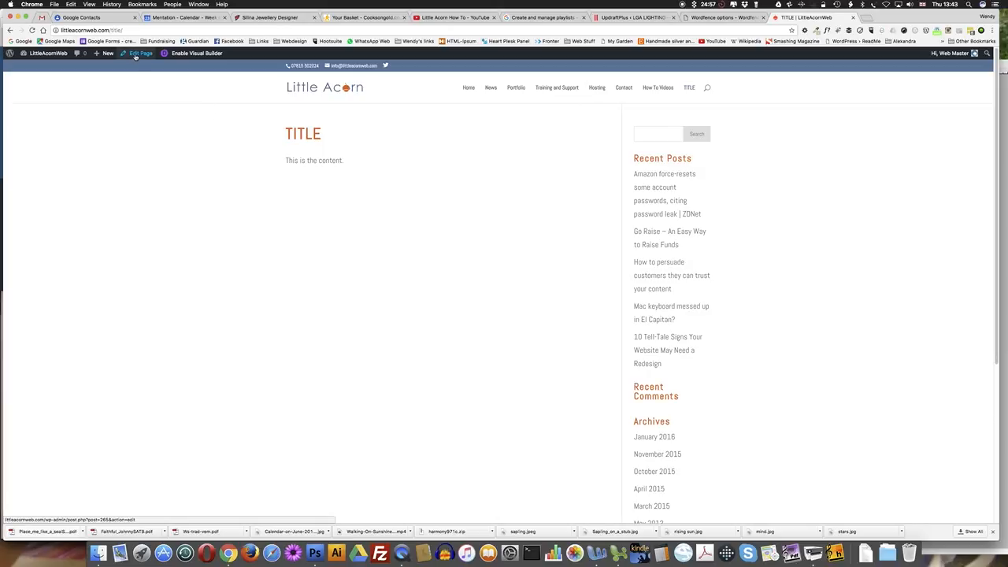
- Reopen the published page in the editor, ready to retype its title as 'Title'
{"action": "left_click", "coordinate": [138, 53]}
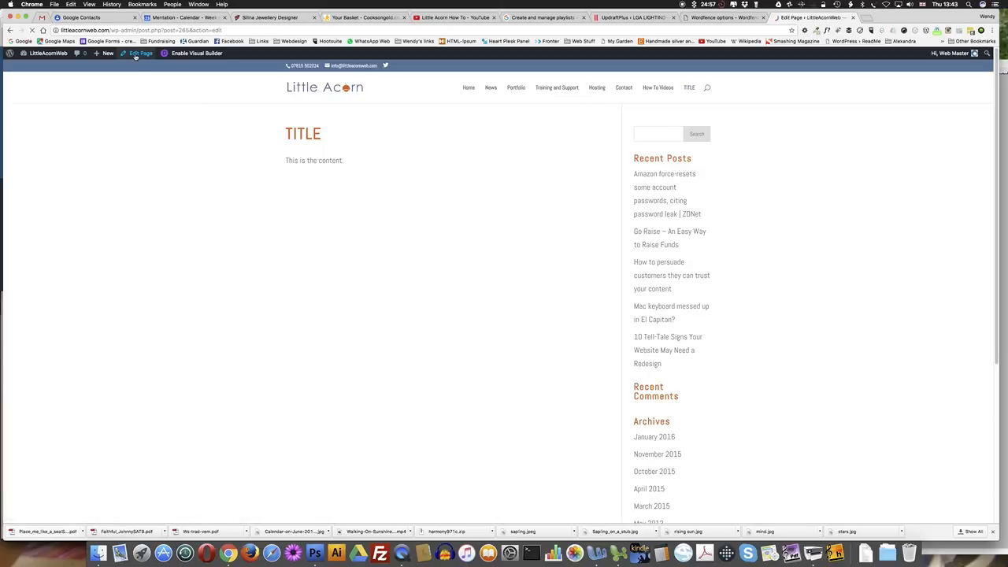
{"action": "left_click", "coordinate": [138, 53]}
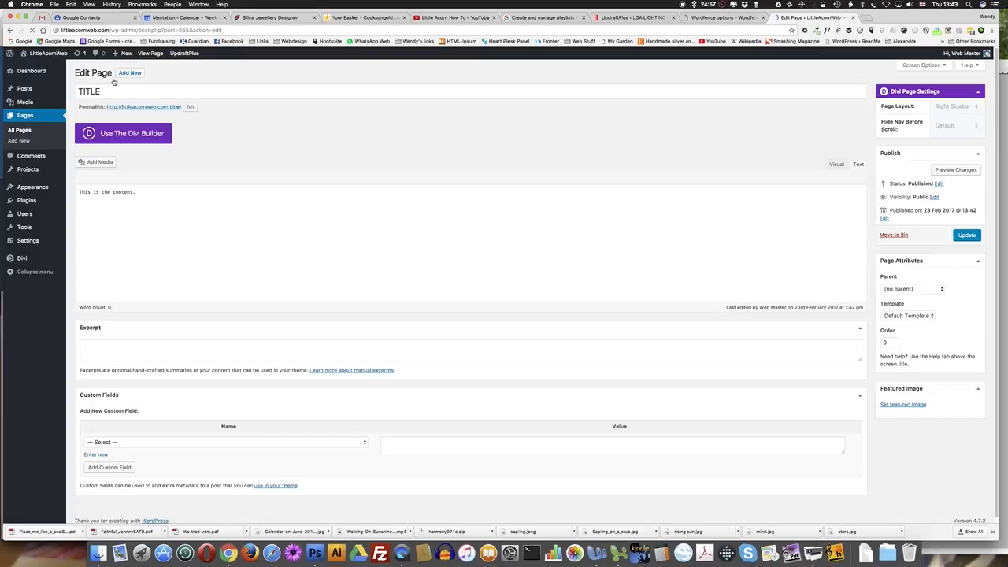
{"action": "left_click", "coordinate": [855, 164]}
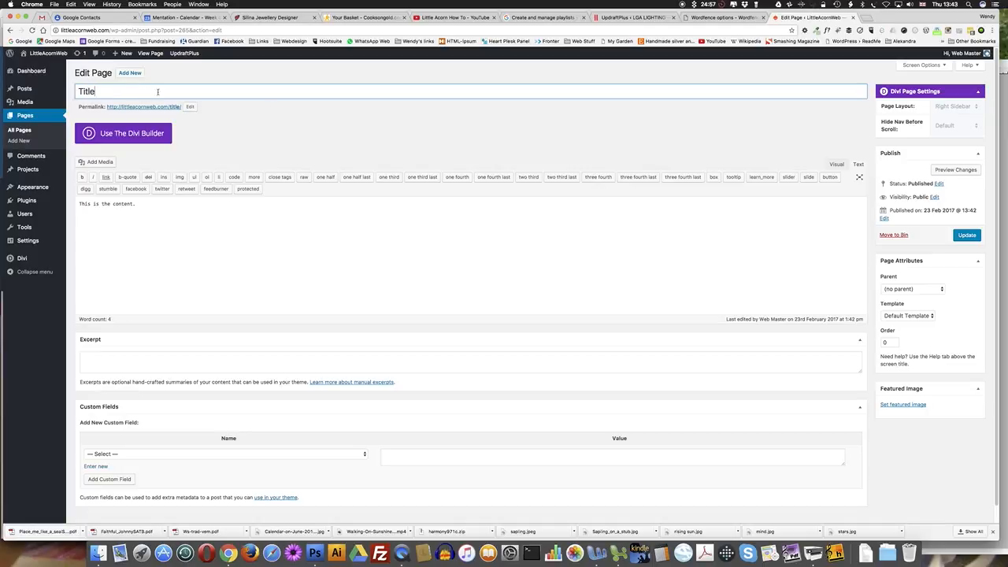
{"action": "mouse_move", "coordinate": [967, 236]}
{"action": "type", "text": " More content here."}
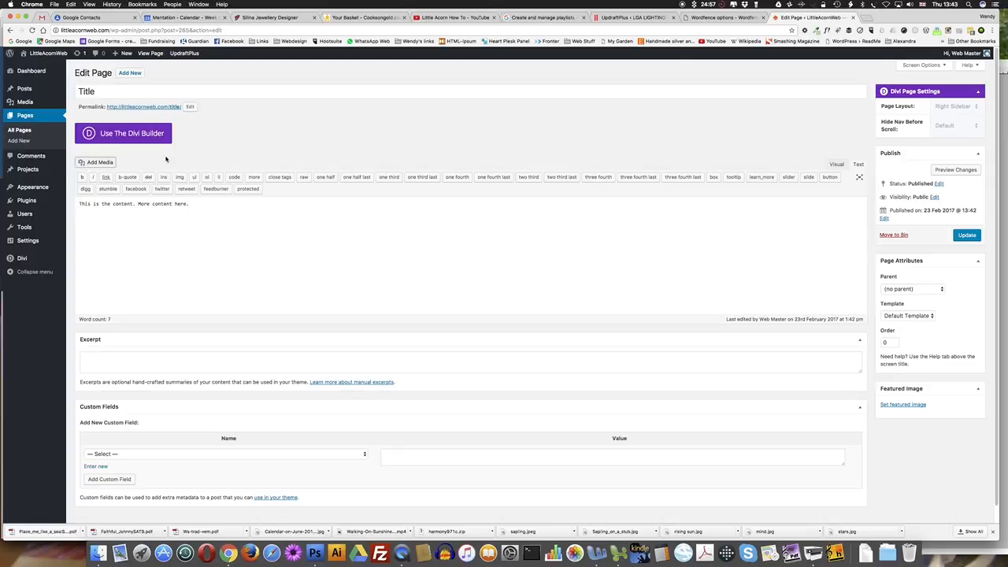
- Insert the cloud image from the Media Library at the start of the page content
{"action": "left_click", "coordinate": [96, 162]}
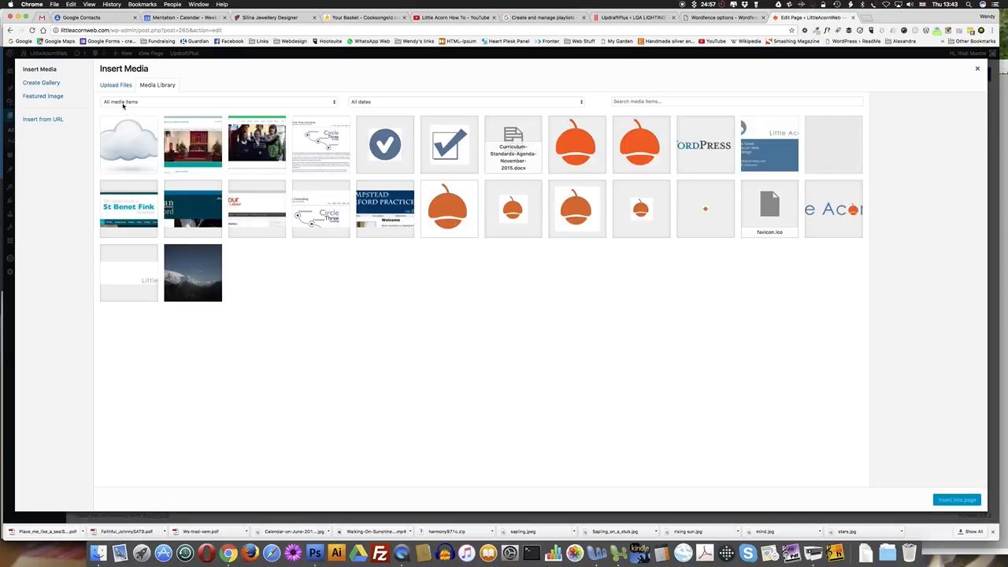
{"action": "left_click", "coordinate": [130, 144]}
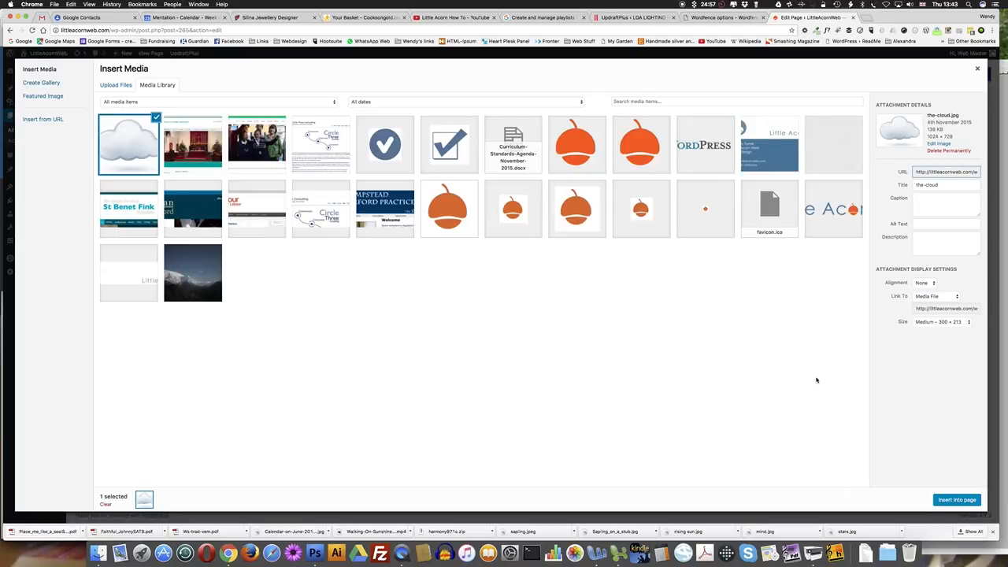
{"action": "left_click", "coordinate": [958, 499]}
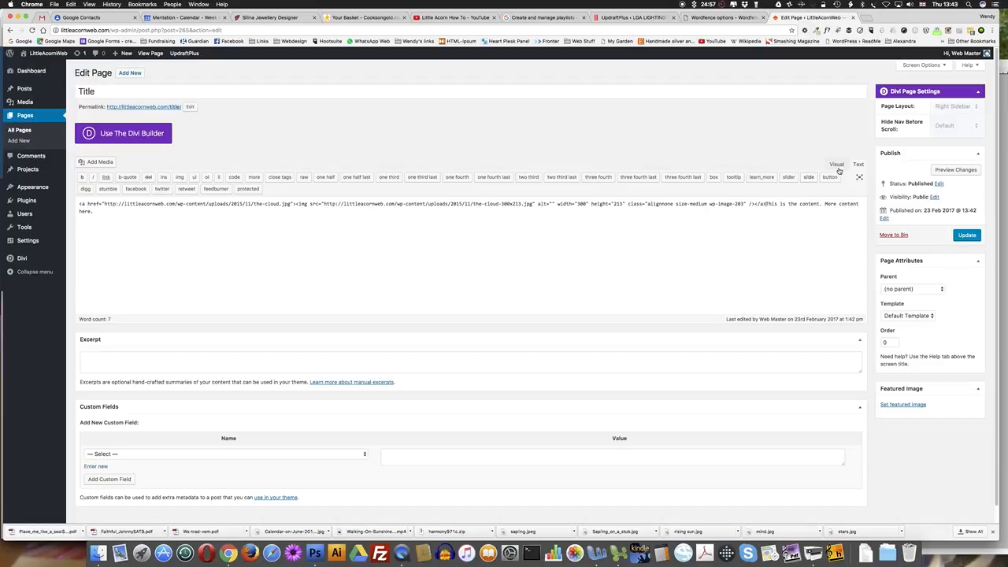
- Check the image in the Visual view, return to Text view and update the page
{"action": "left_click", "coordinate": [834, 164]}
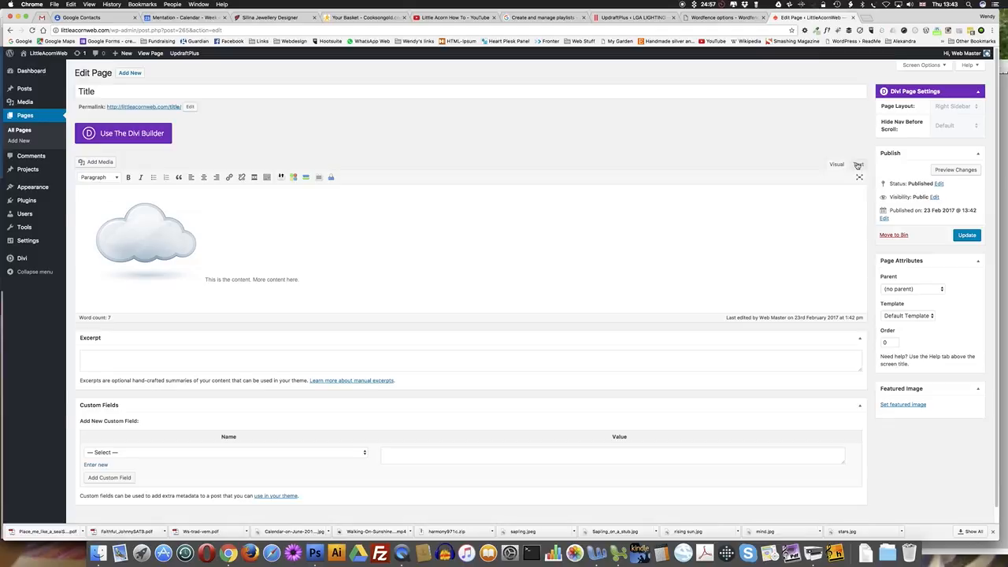
{"action": "left_click", "coordinate": [857, 164]}
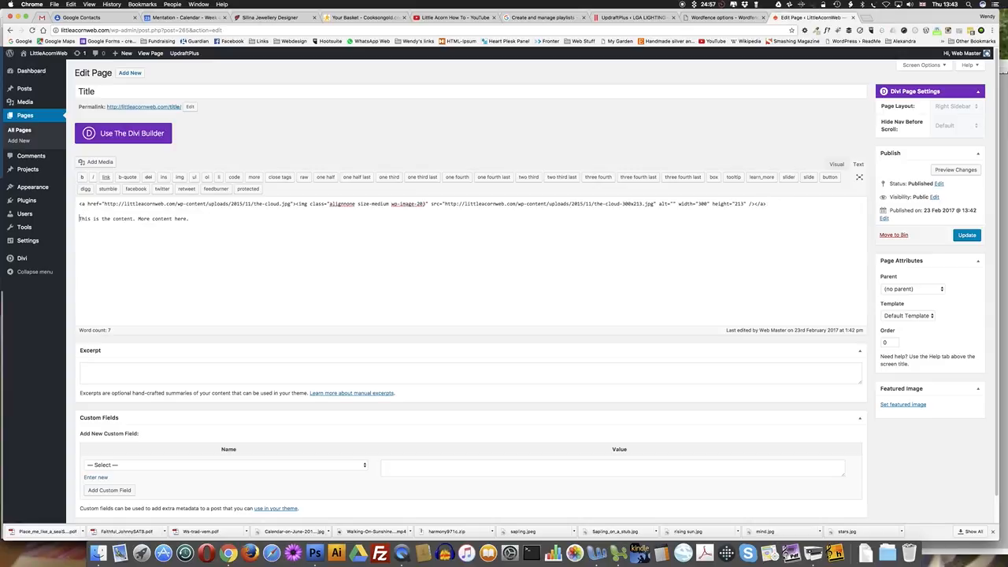
{"action": "left_click", "coordinate": [965, 235]}
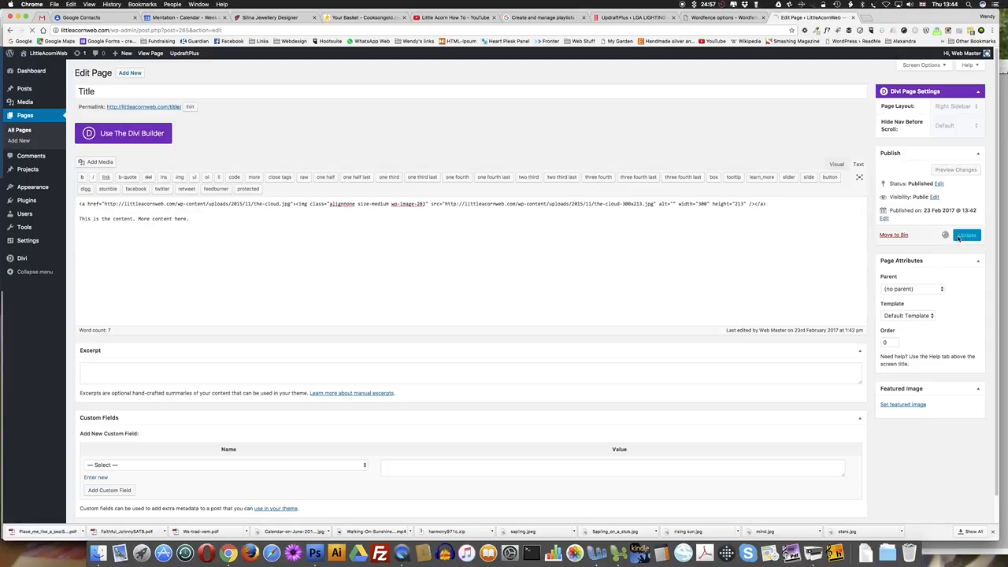
{"action": "left_click", "coordinate": [967, 234]}
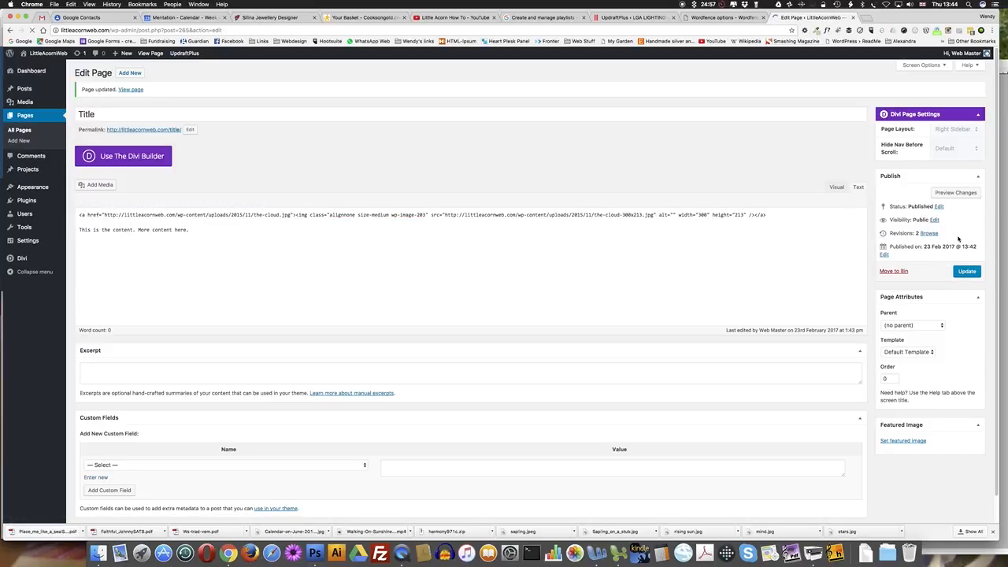
- View the live page showing the Title heading, cloud image and text
{"action": "left_click", "coordinate": [856, 186]}
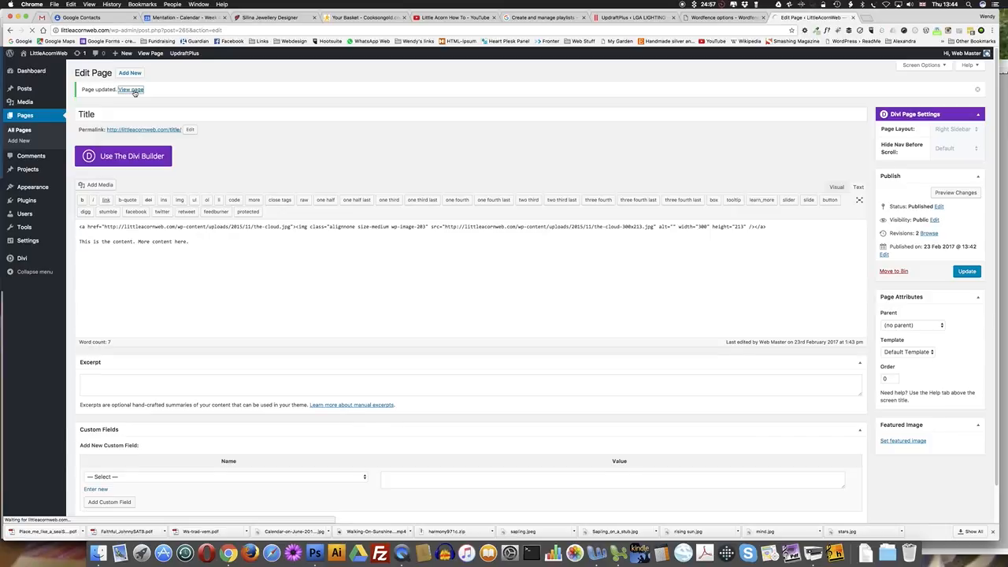
{"action": "left_click", "coordinate": [130, 88]}
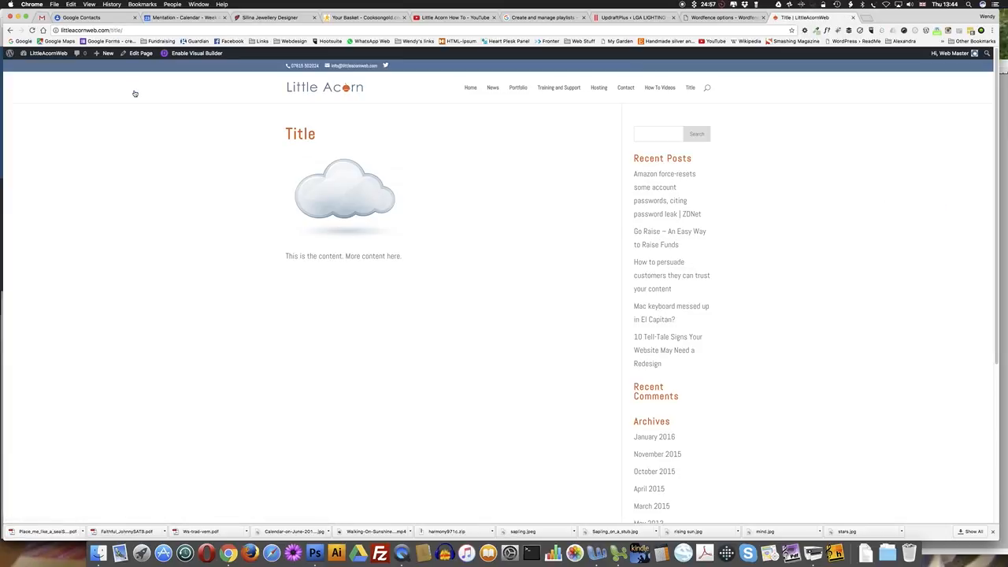
{"action": "mouse_move", "coordinate": [366, 189]}
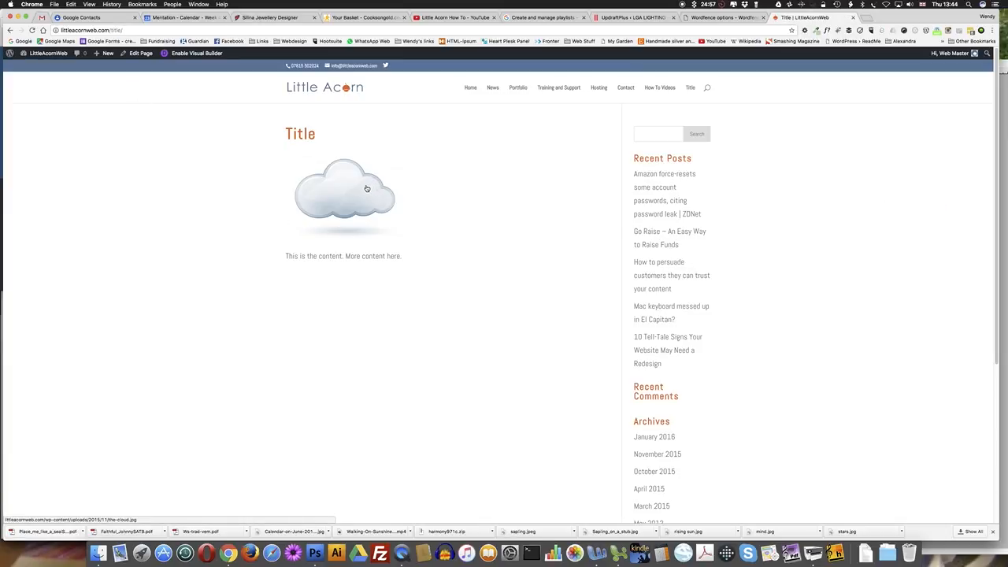